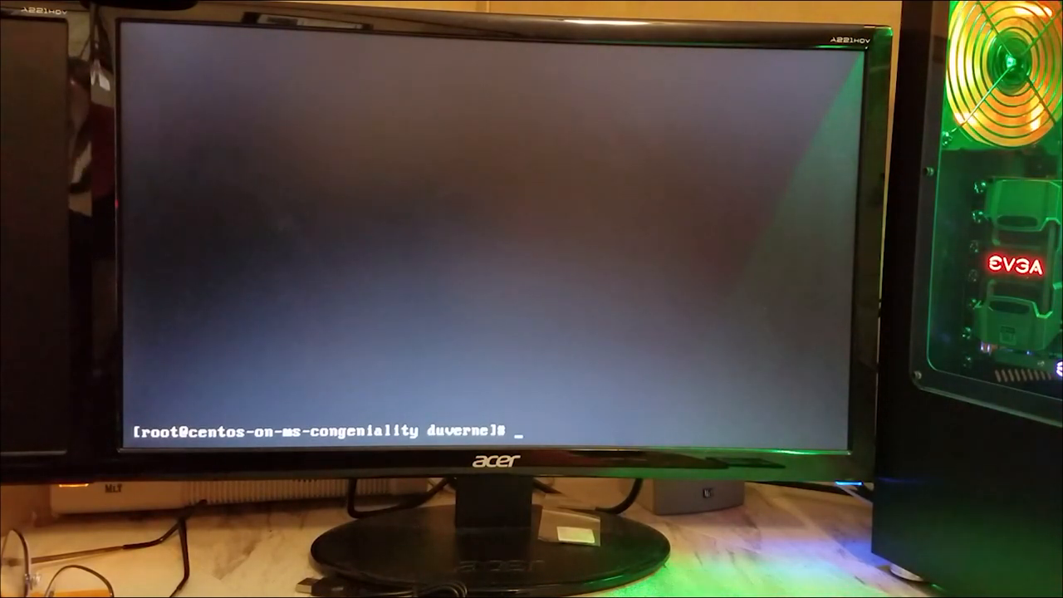
type("ln")
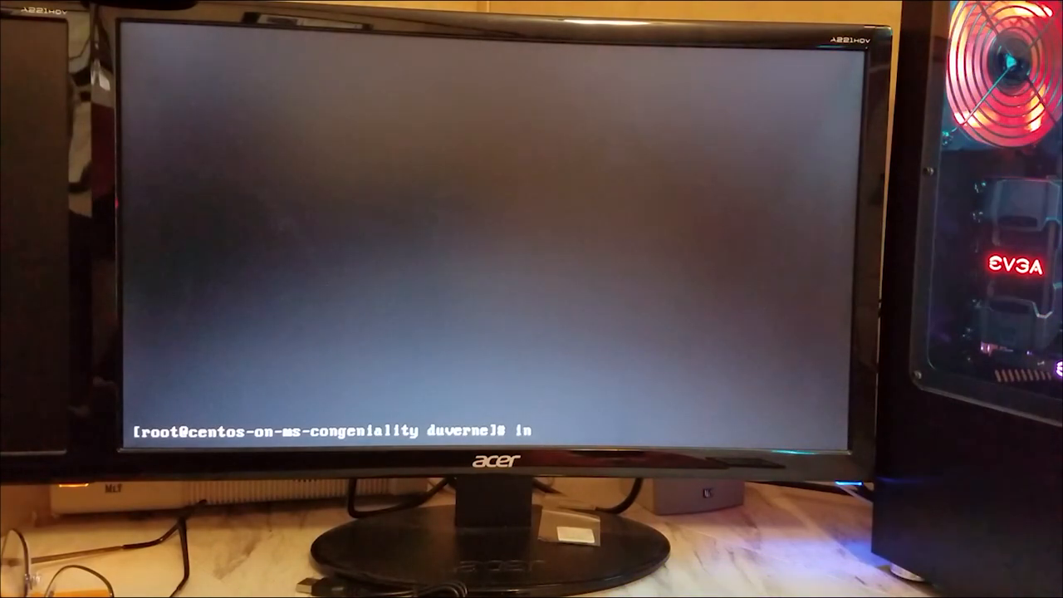
type("init 5")
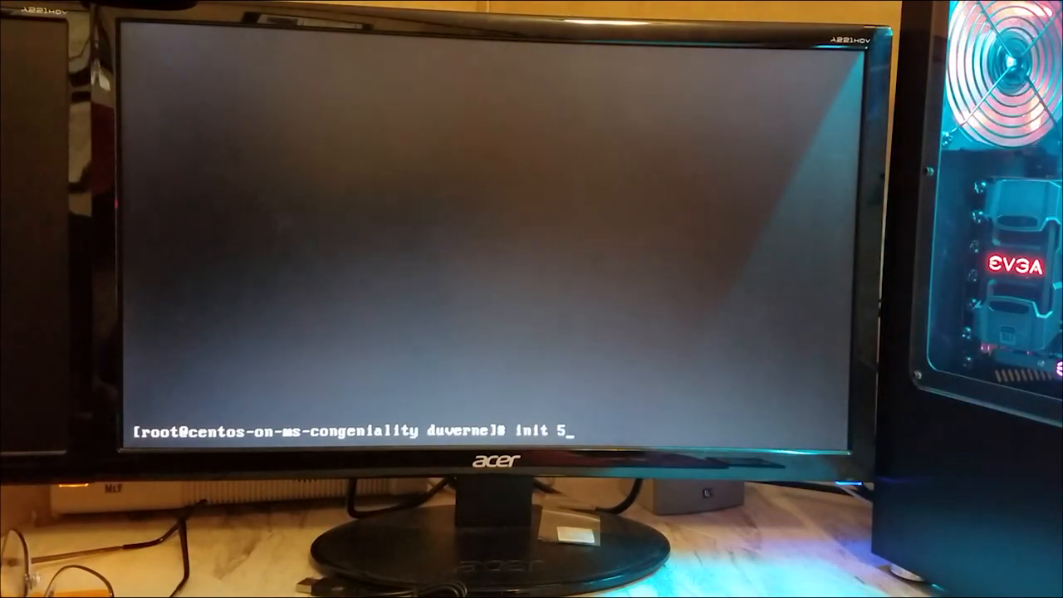